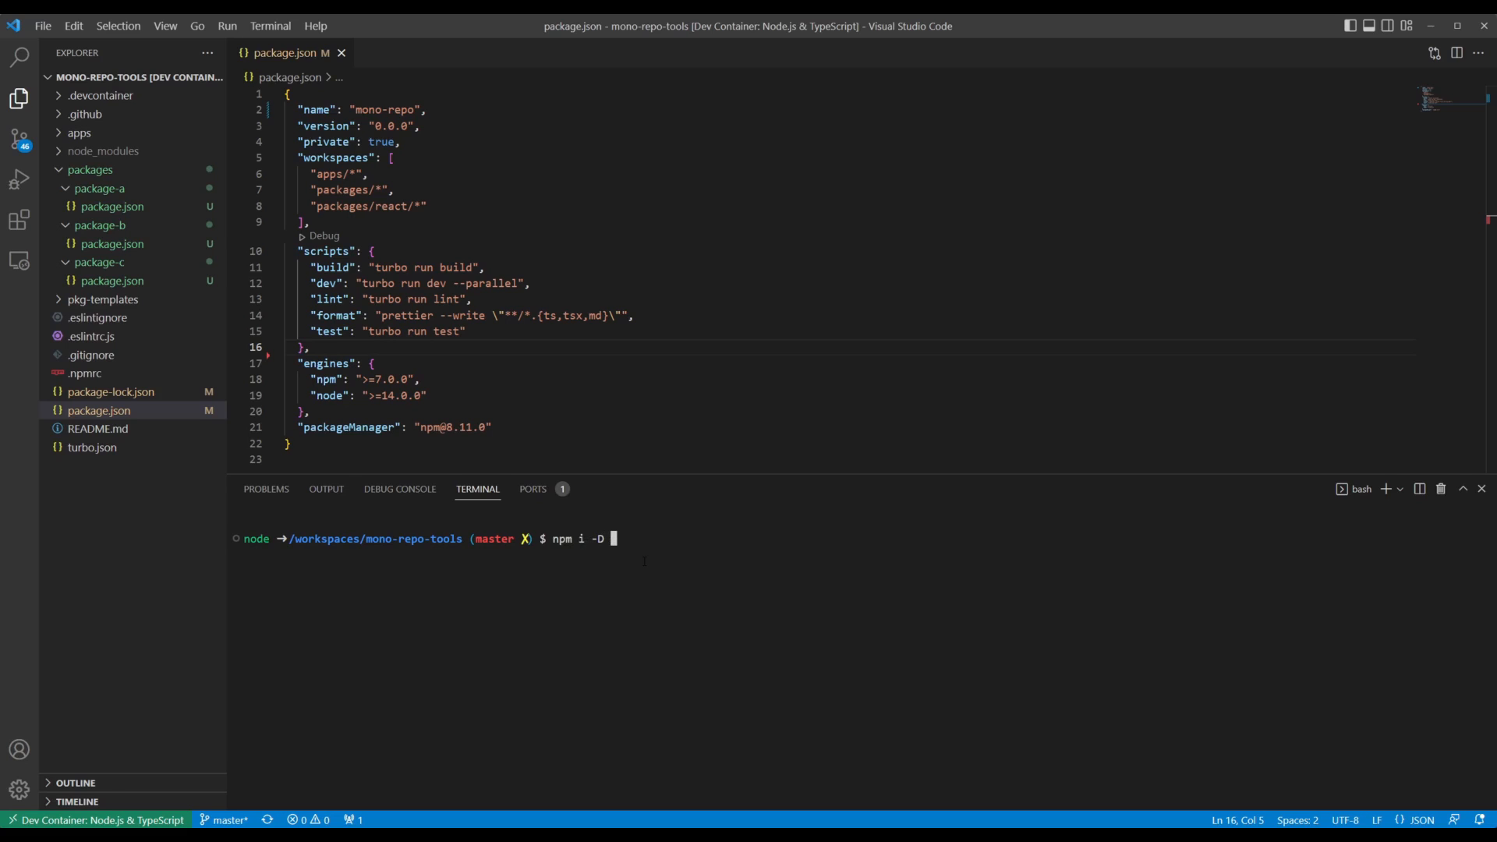
text(@changesets/cli)
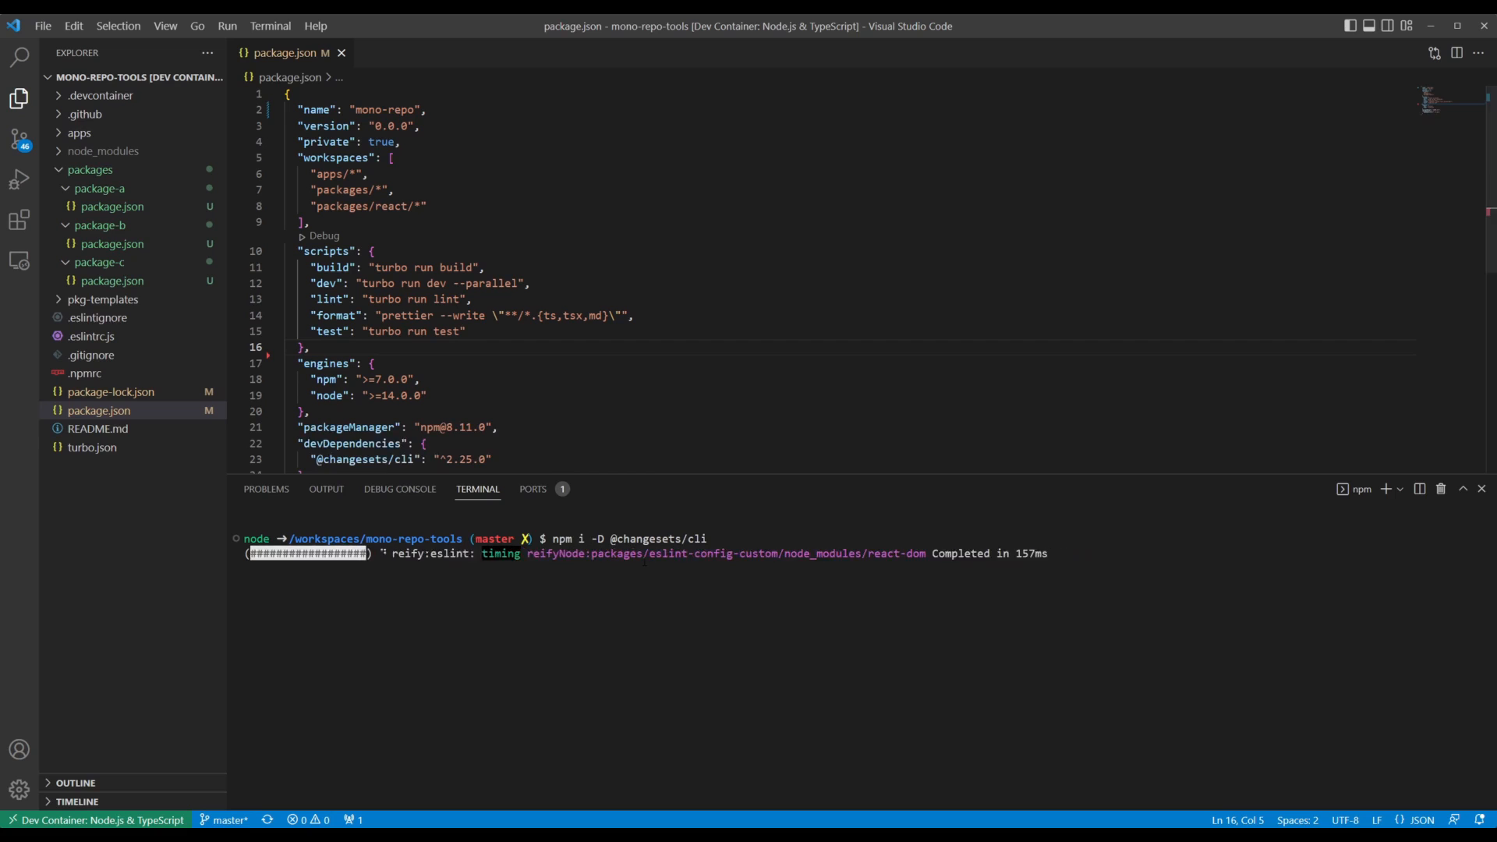
text(npx chang)
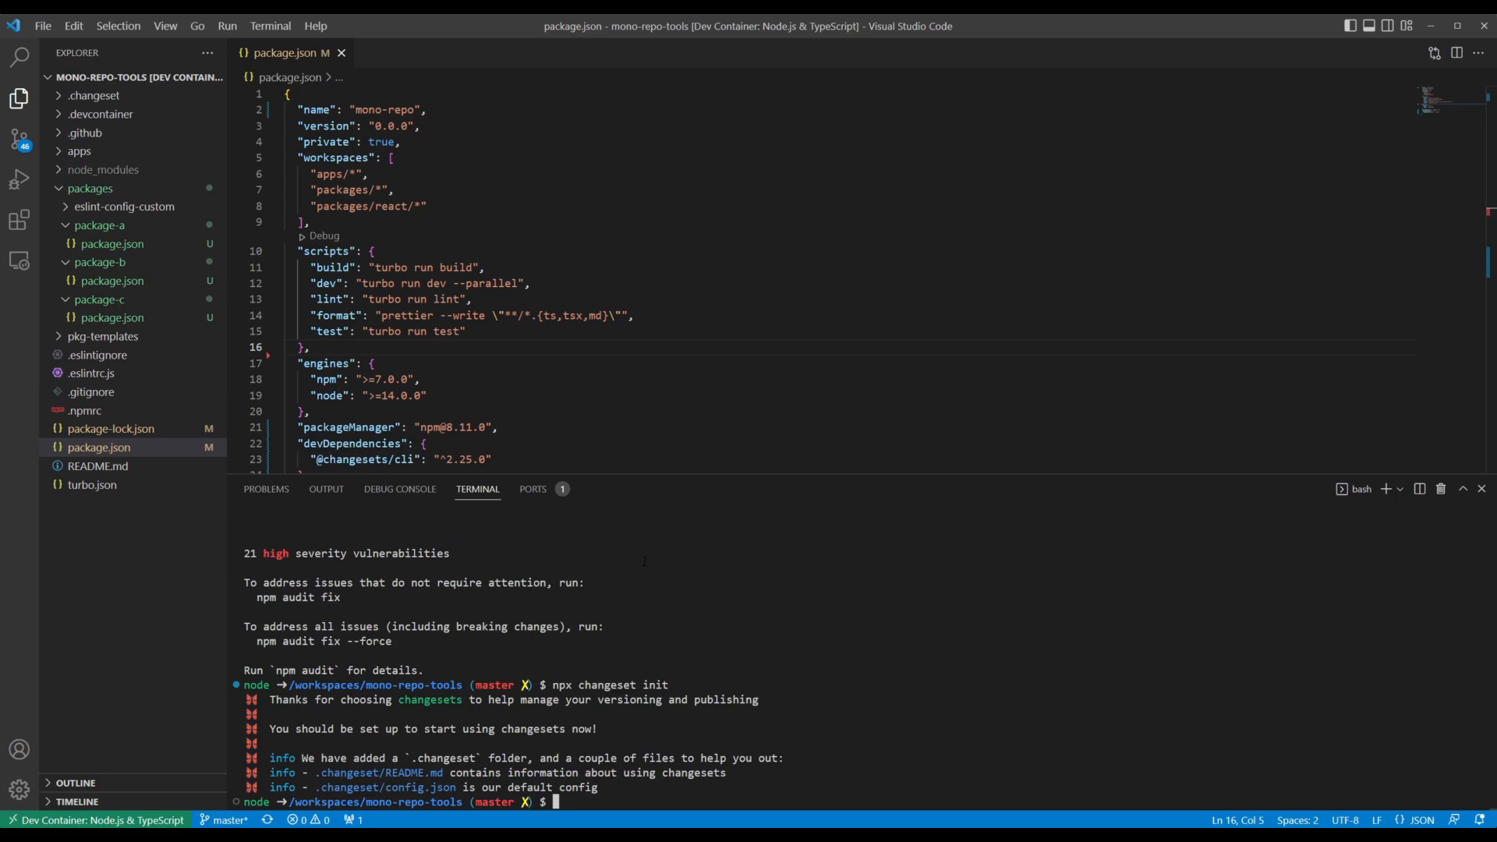
click(93, 94)
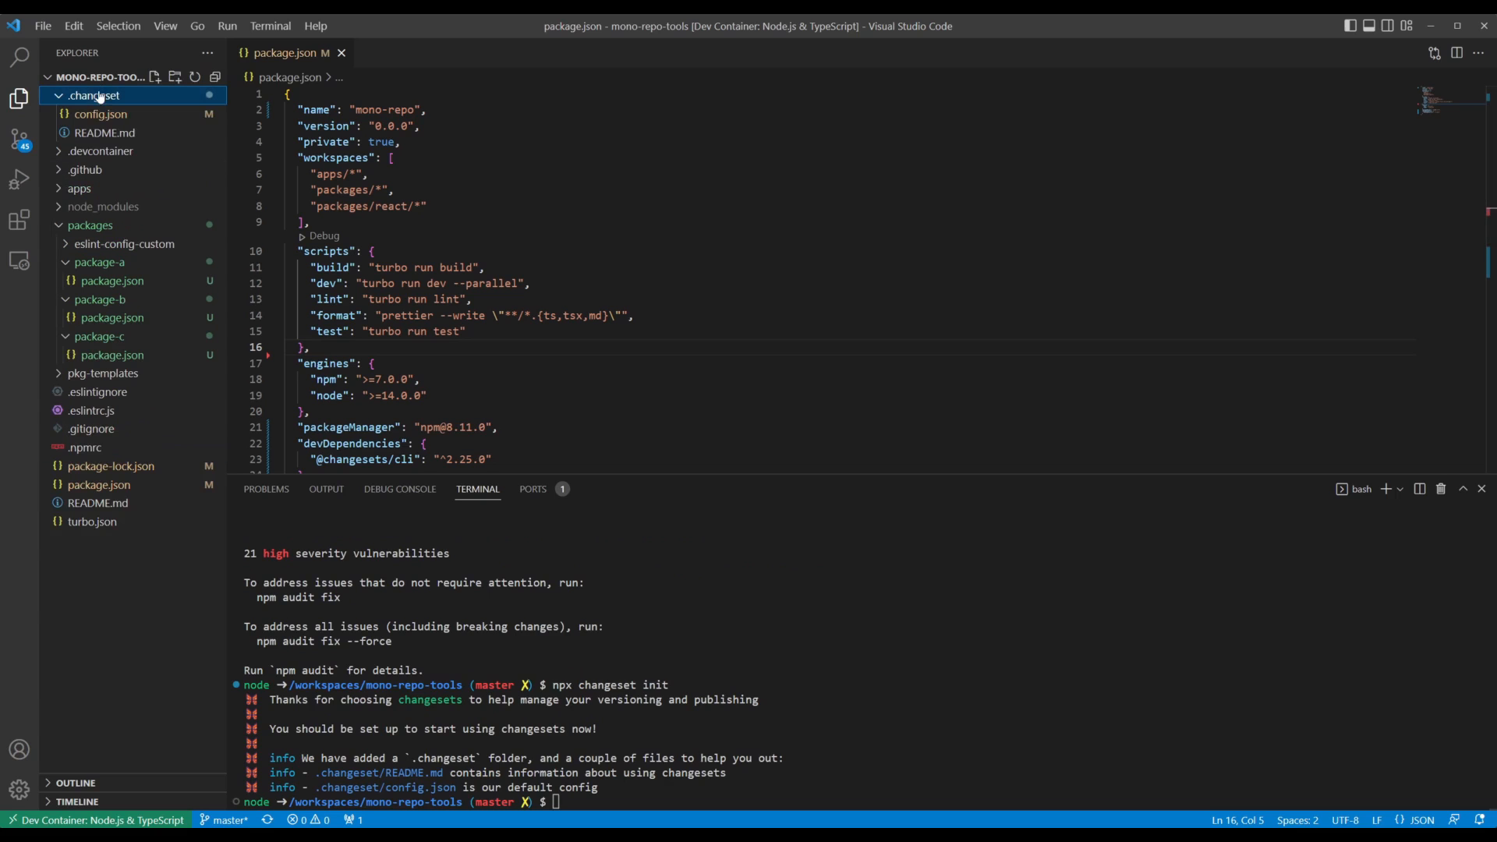
click(100, 114)
text(npx cha)
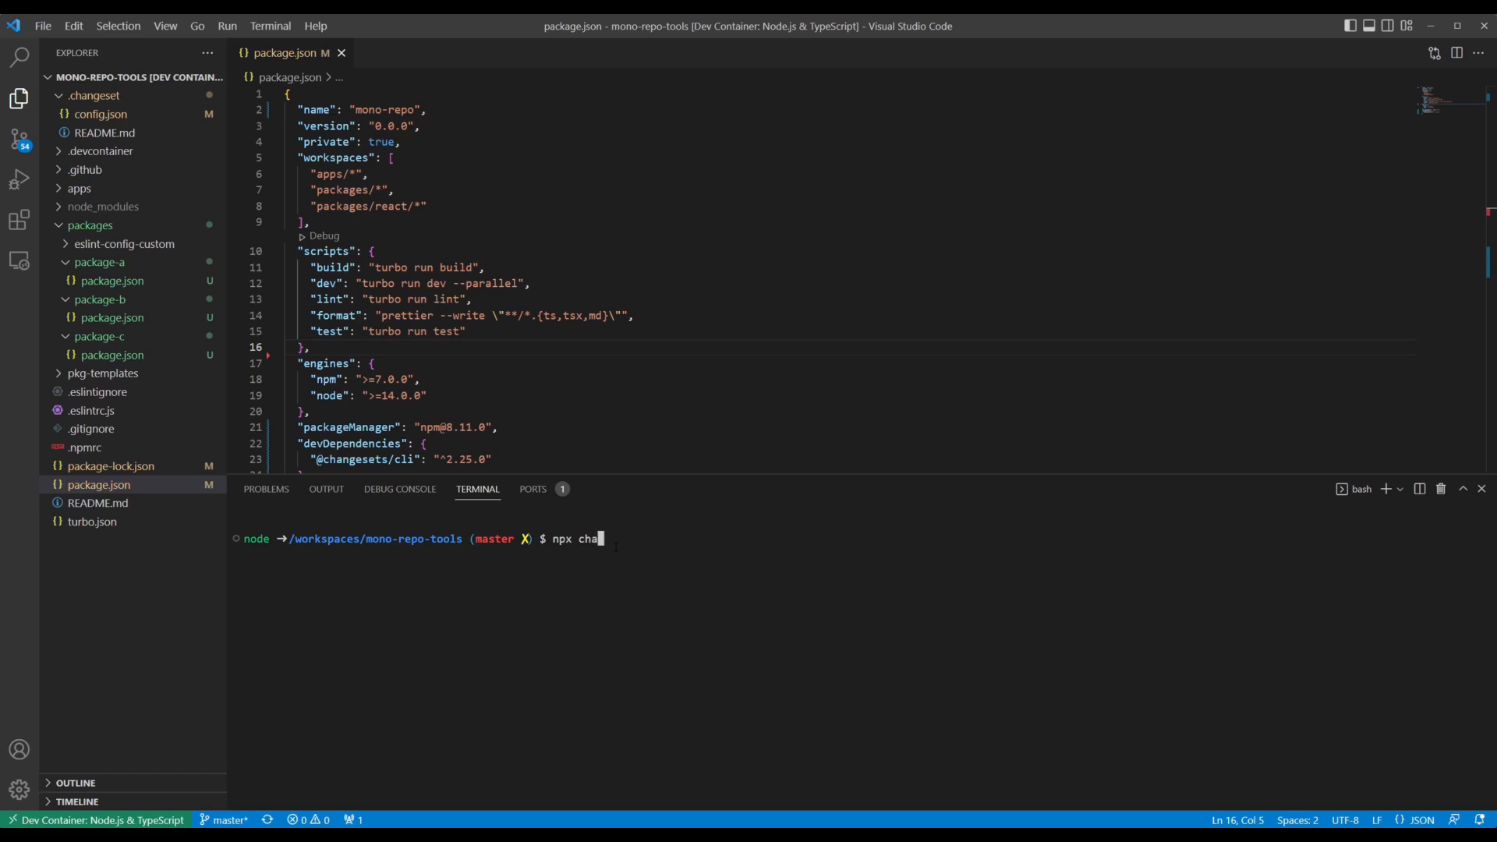
Create a minor changeset for package-a with the summary 'Add a new feature'
key(Enter)
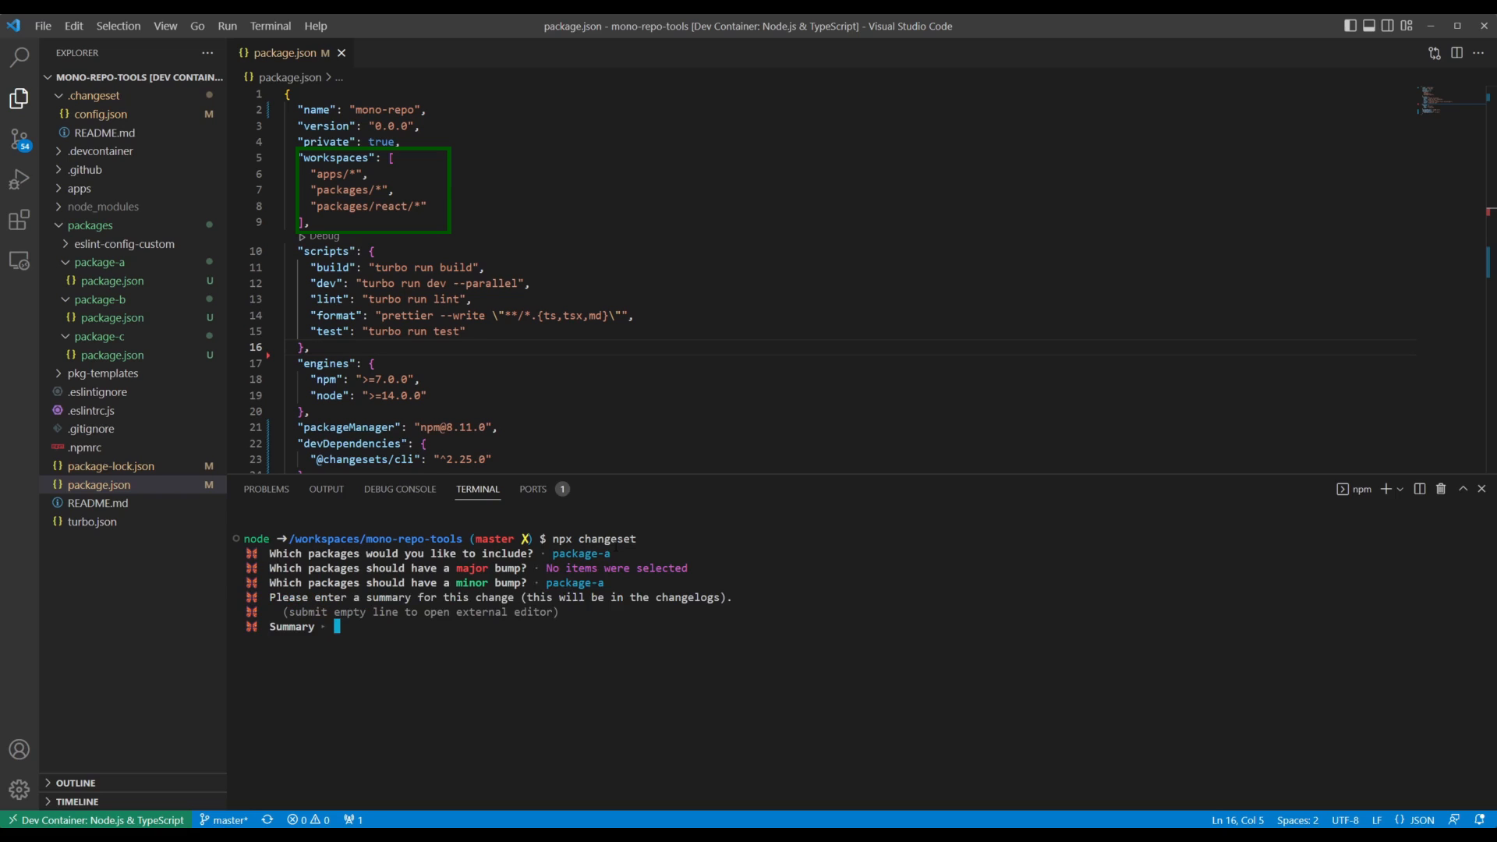
text(Add a new feature)
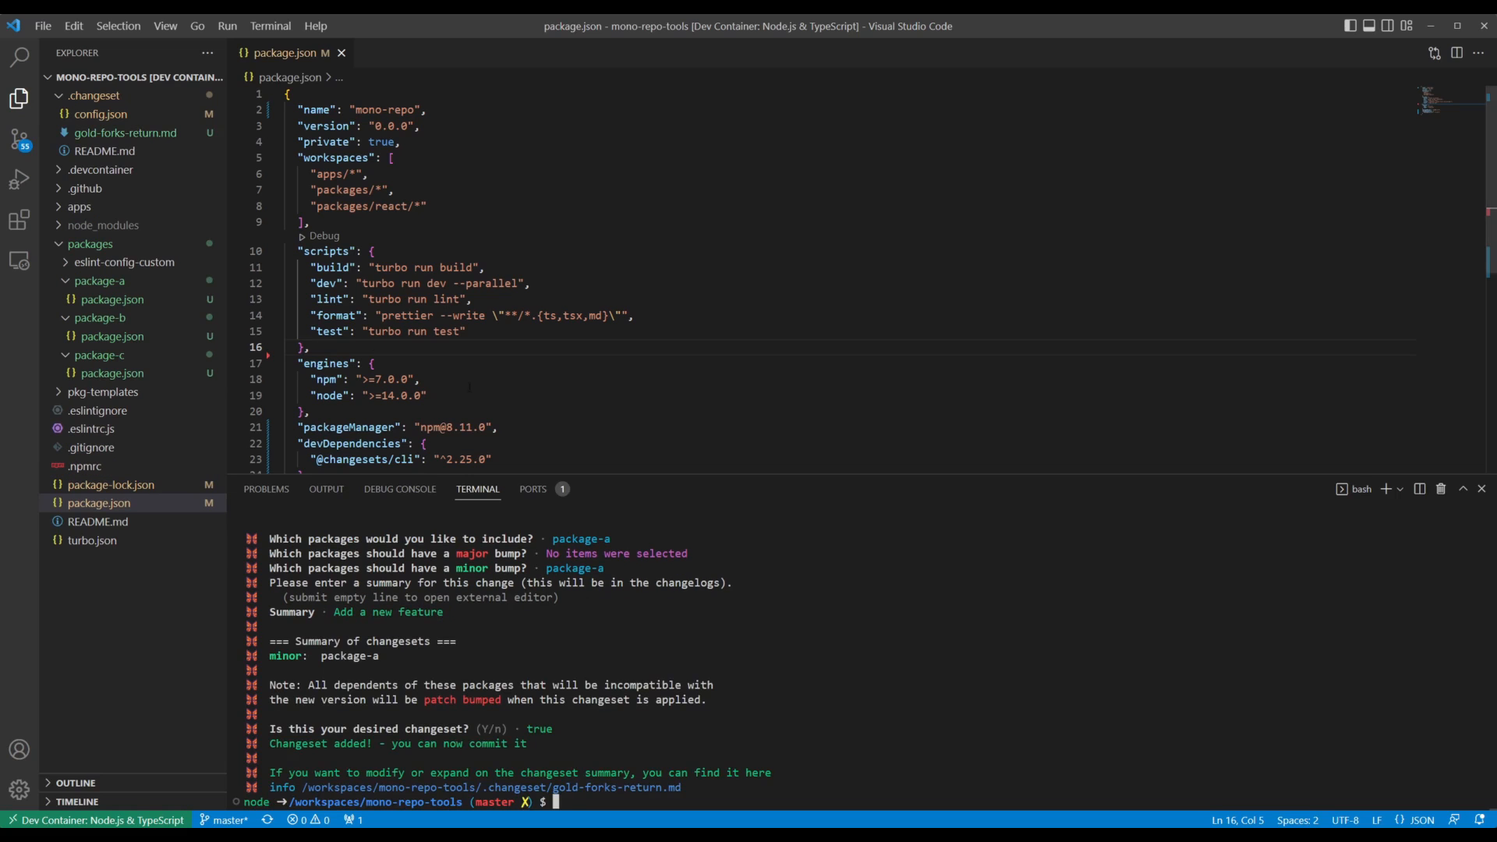
click(125, 132)
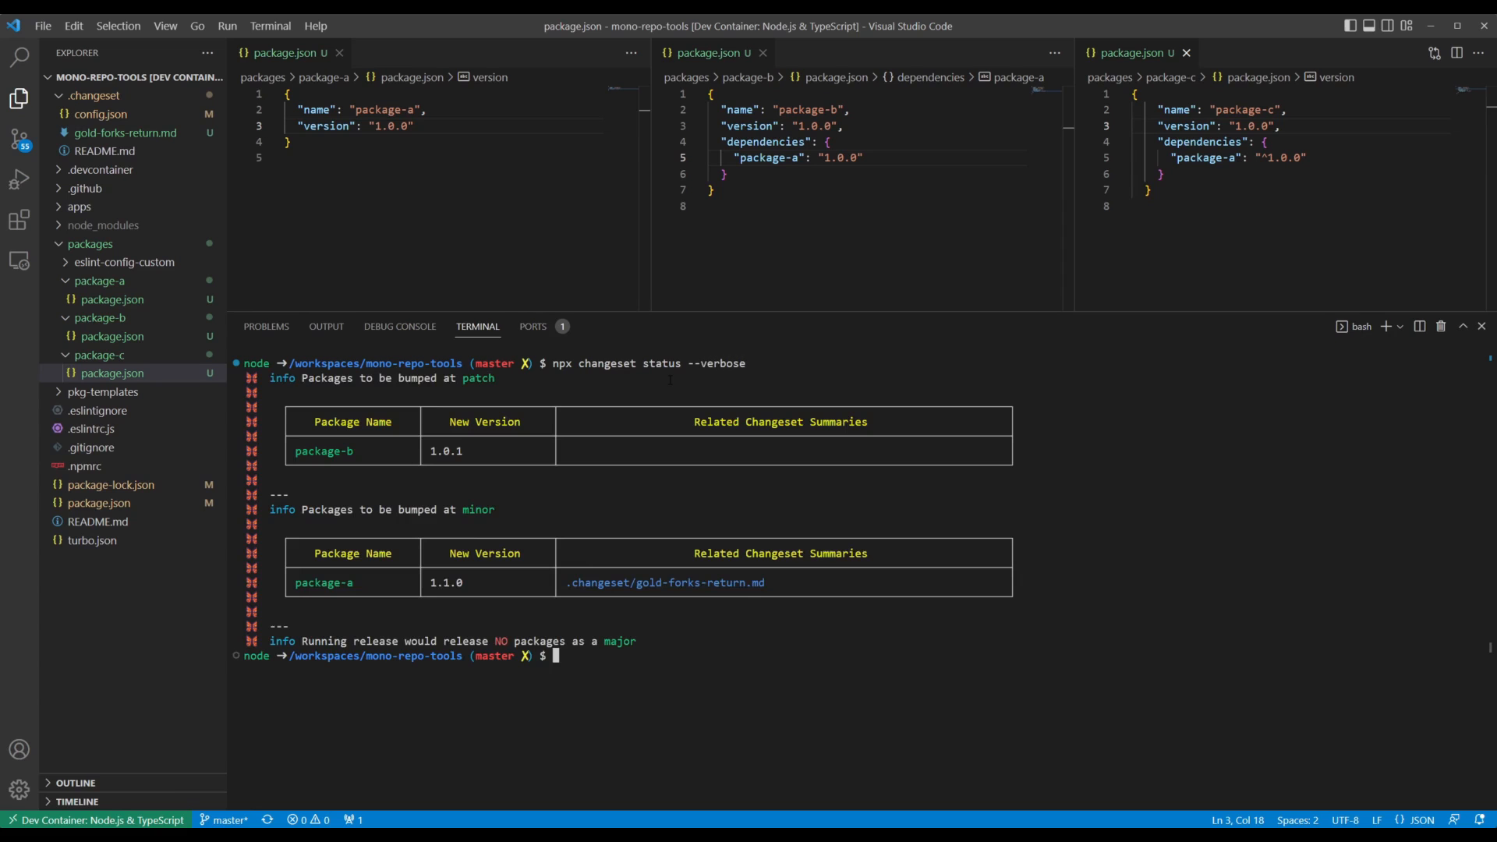
Run npx changeset version, bumping package-a to 1.1.0 and package-b to 1.0.1
text(npx)
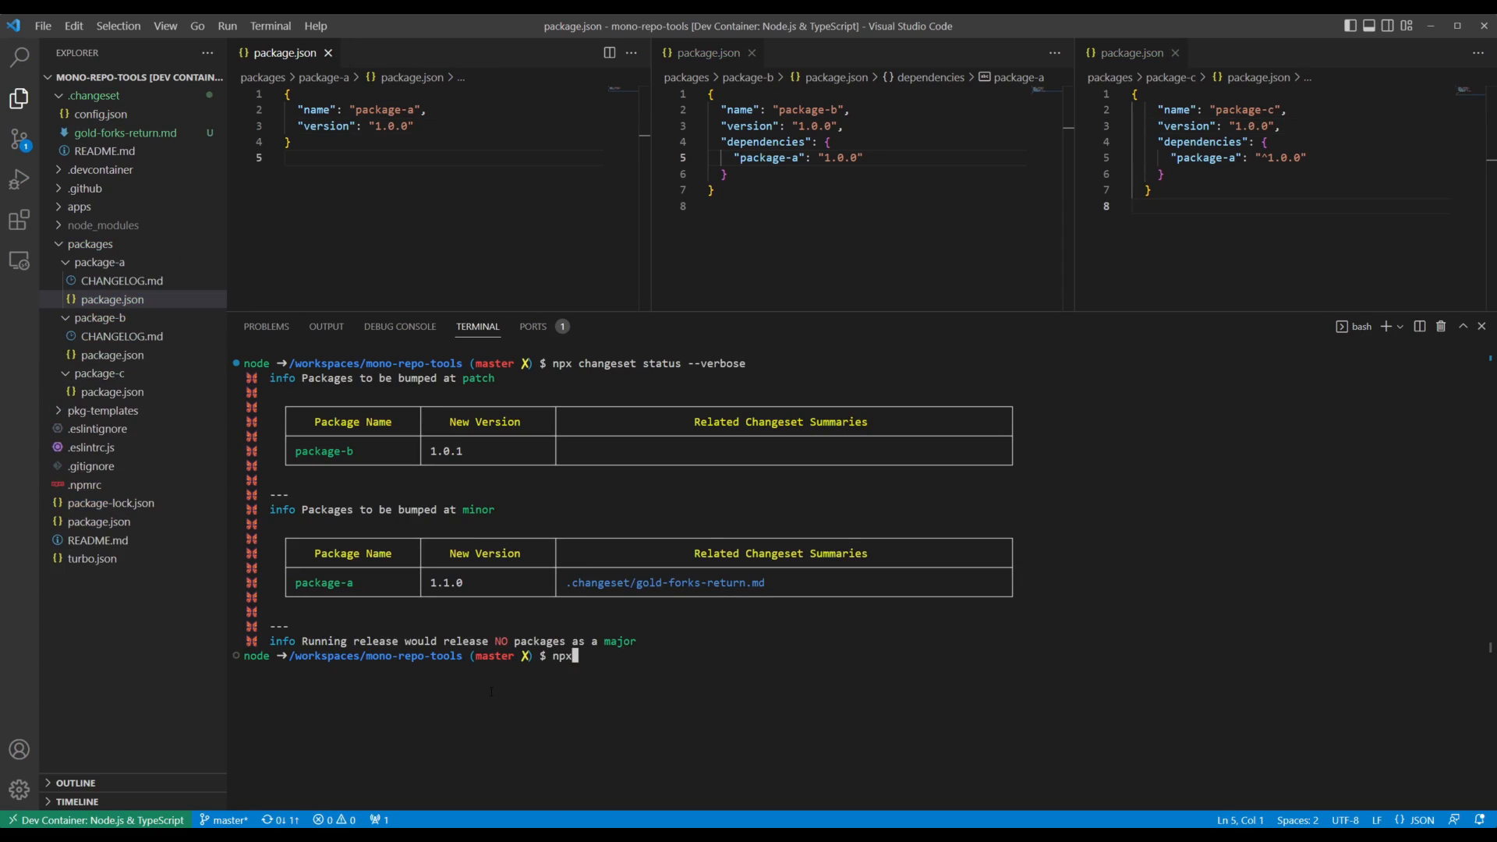
text(changeset)
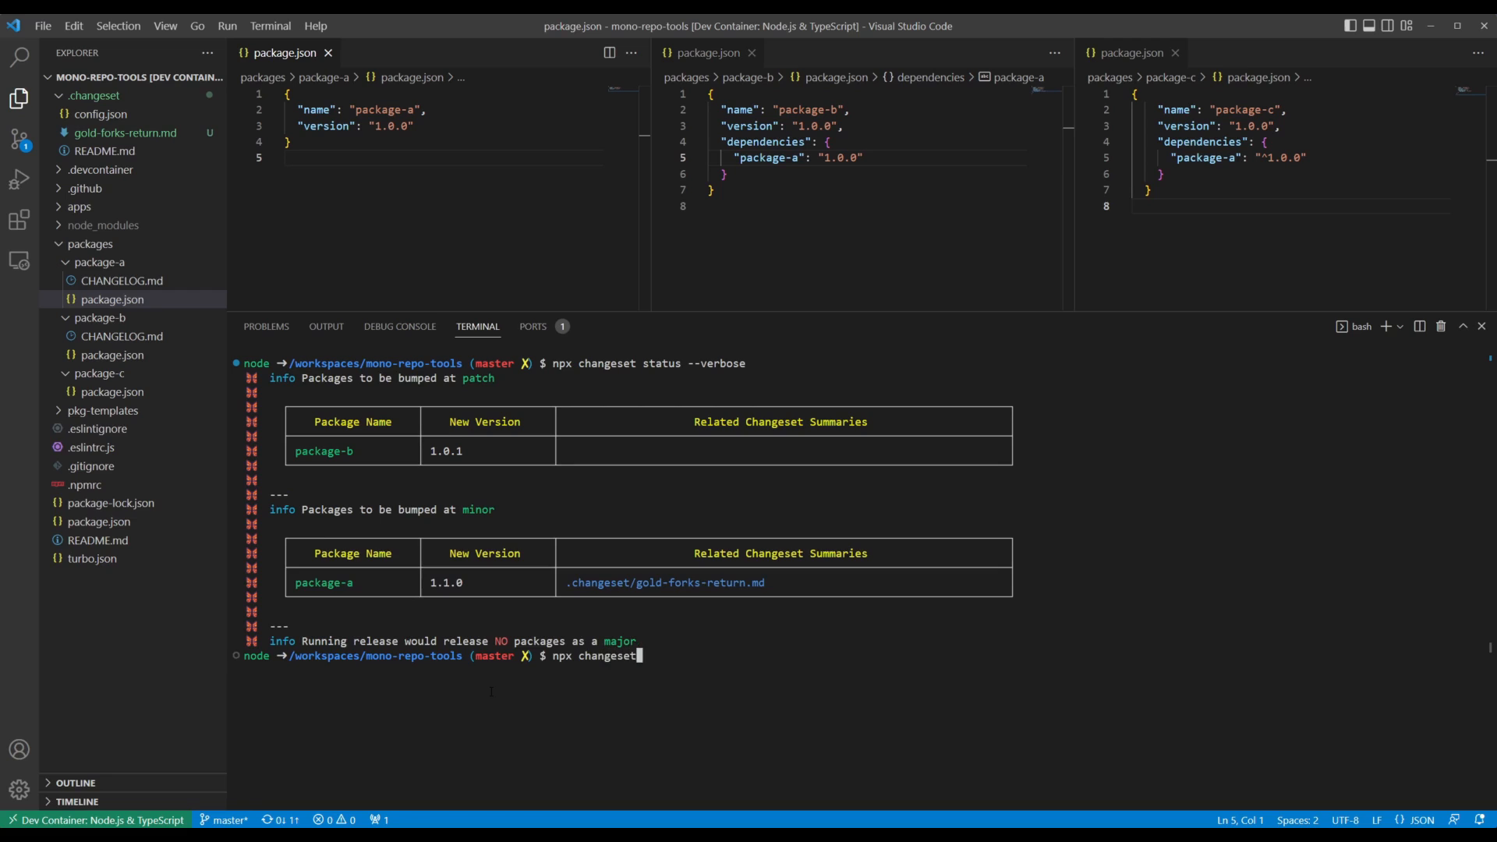
text(version)
text(npx)
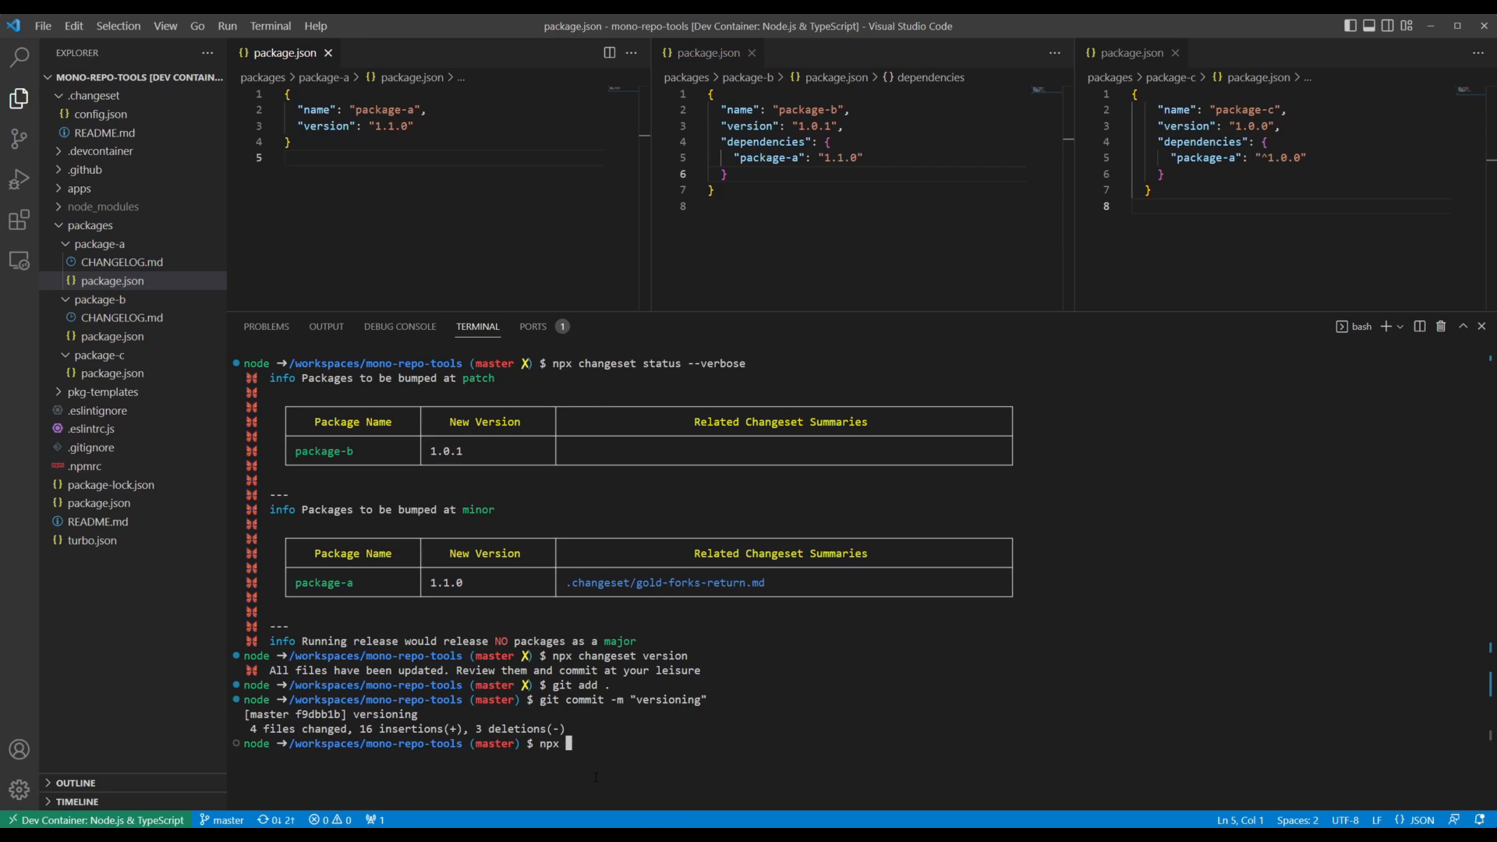
text(changeset pu)
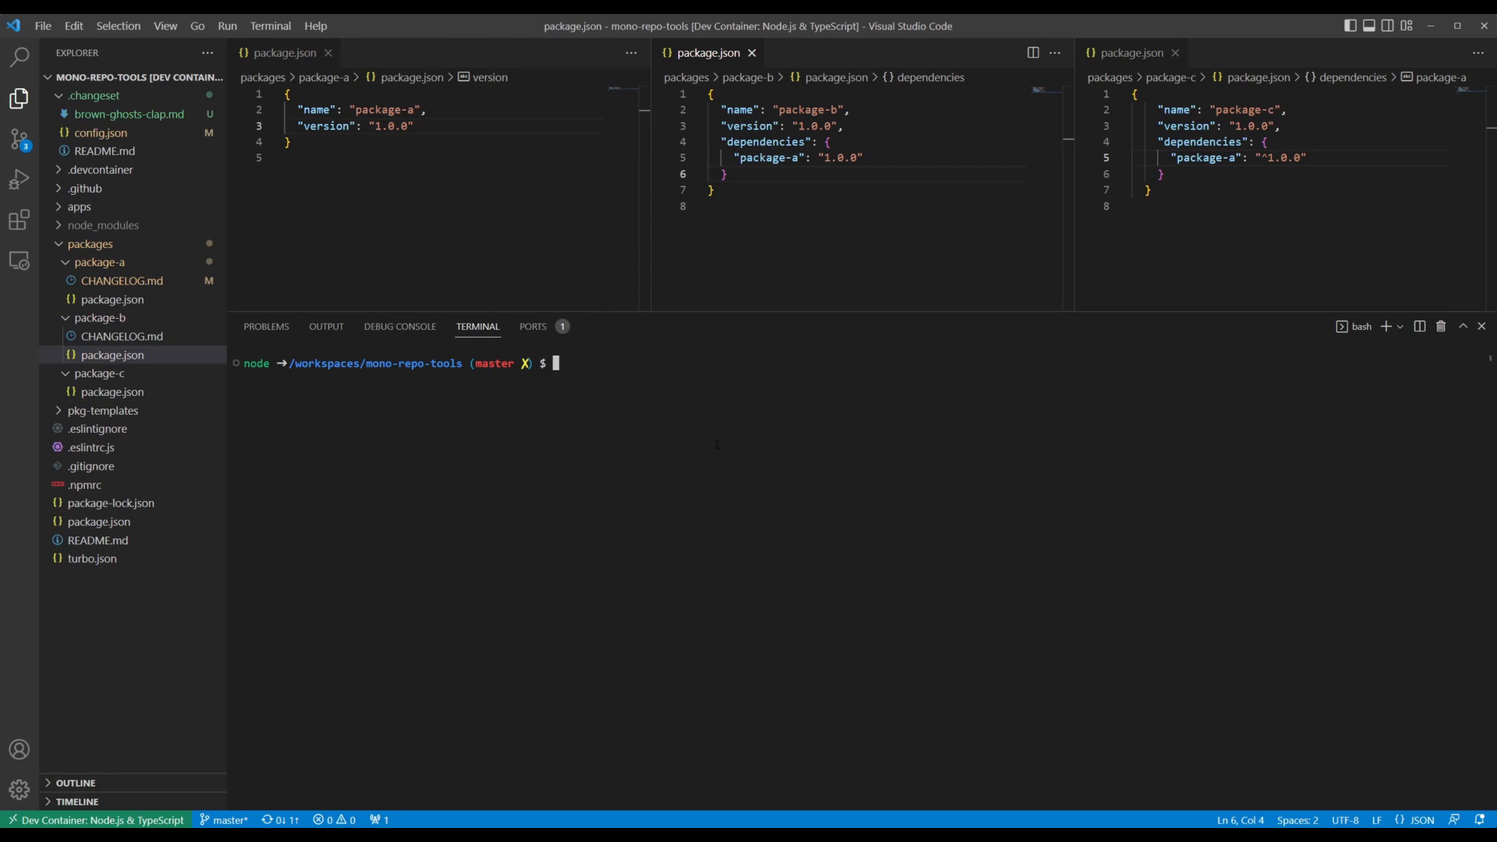
Run npx changeset status --verbose, listing 1.0.1 patches for package-b and package-c
text(npx changeset)
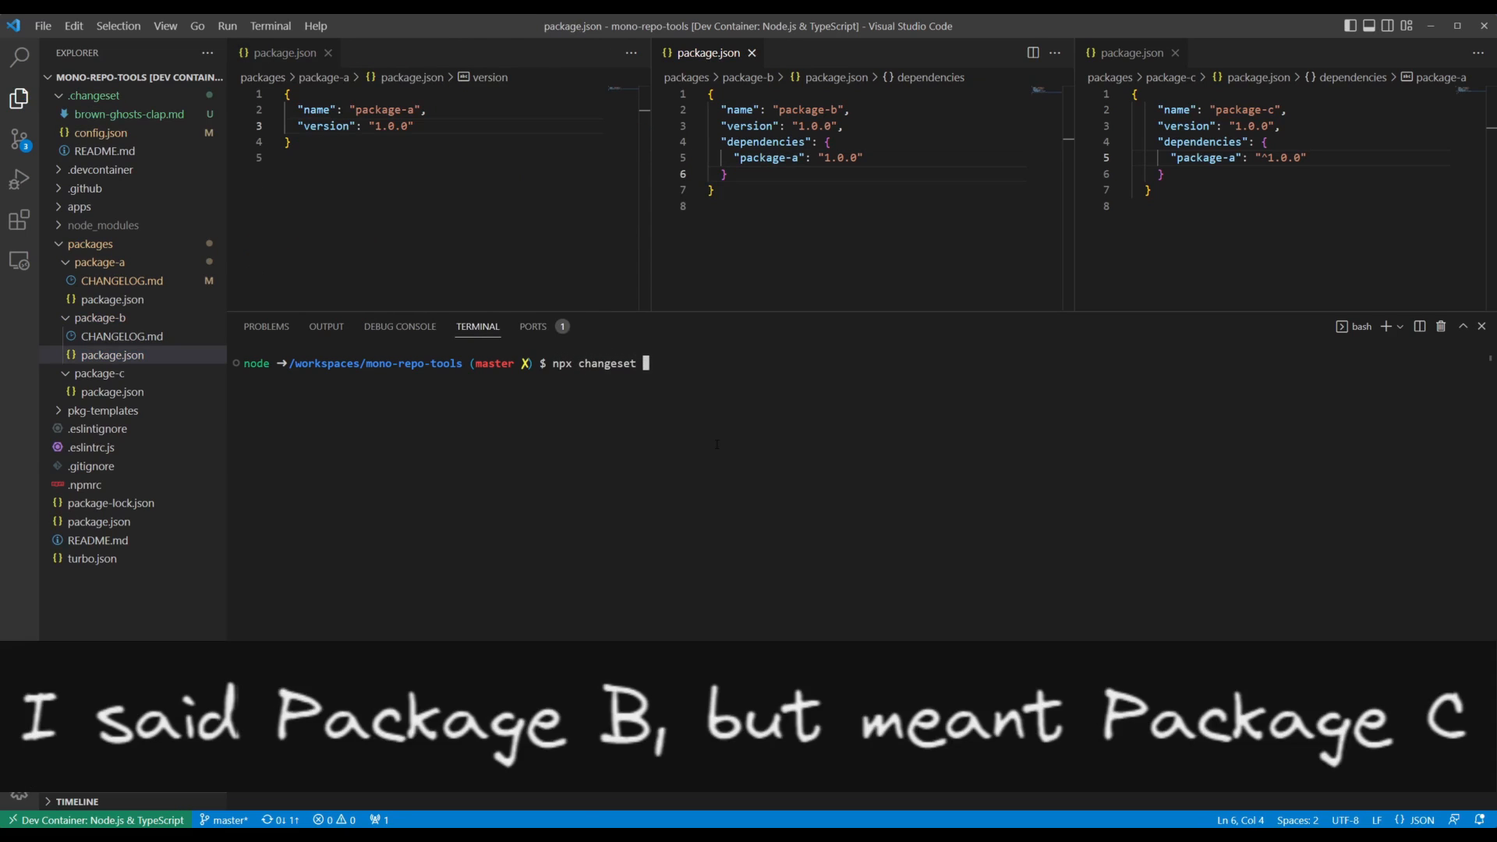
text(status --verbose)
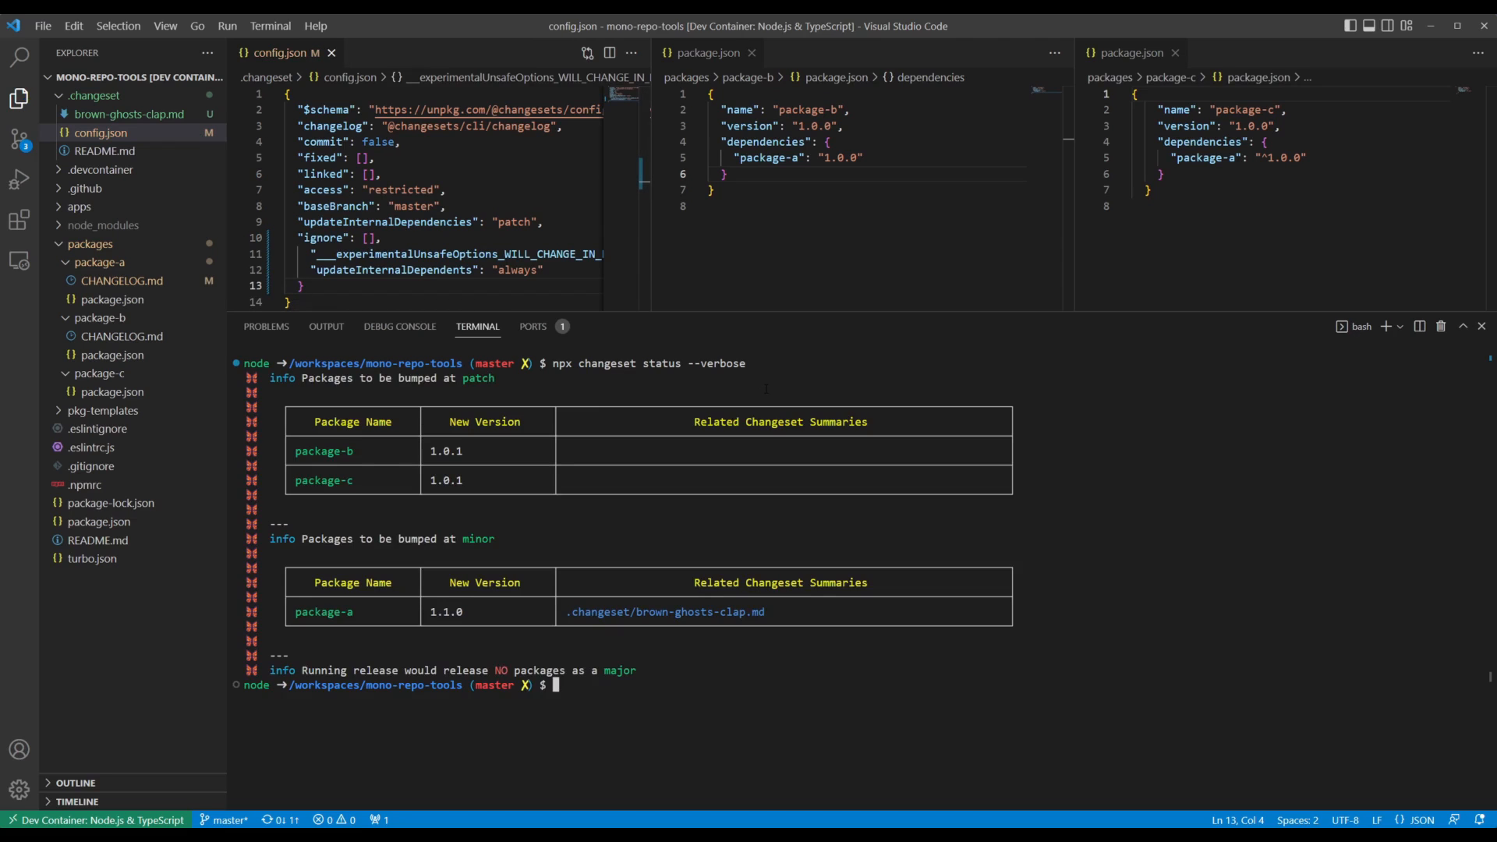
text(npx changeset version)
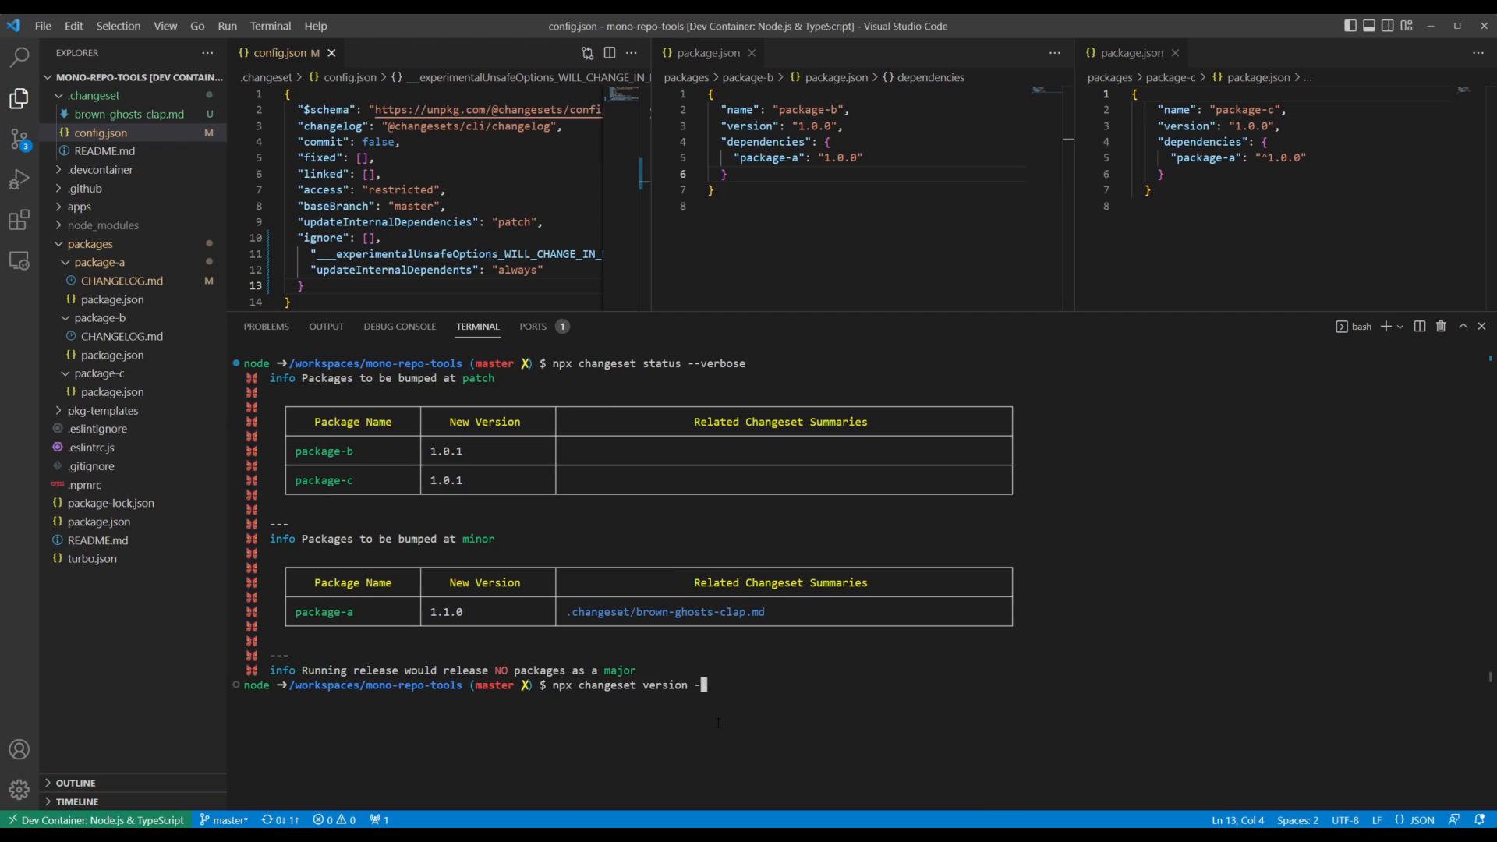
text(-snapshot)
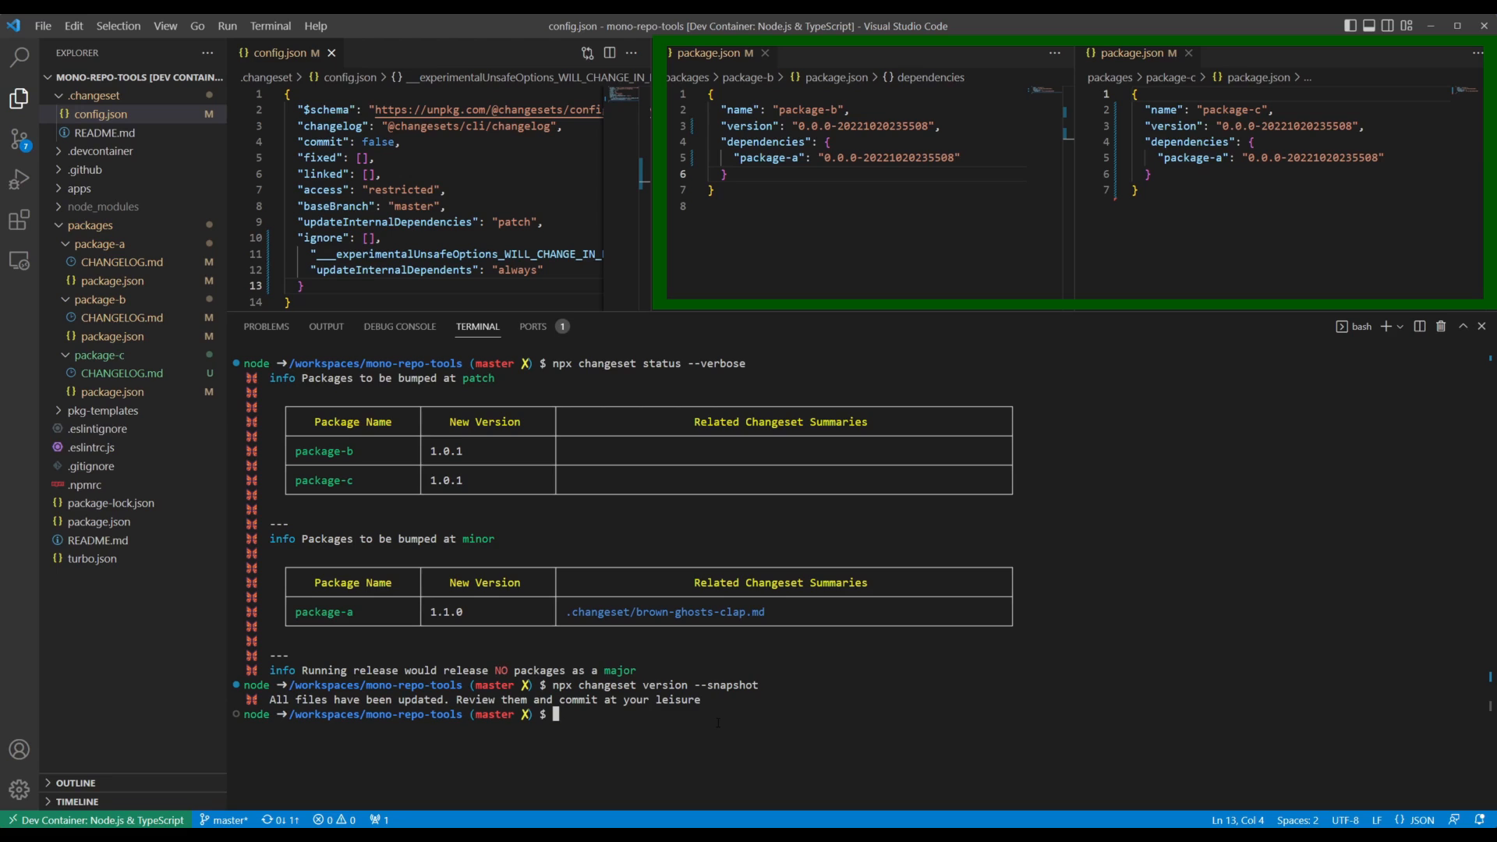
text(npx changeset)
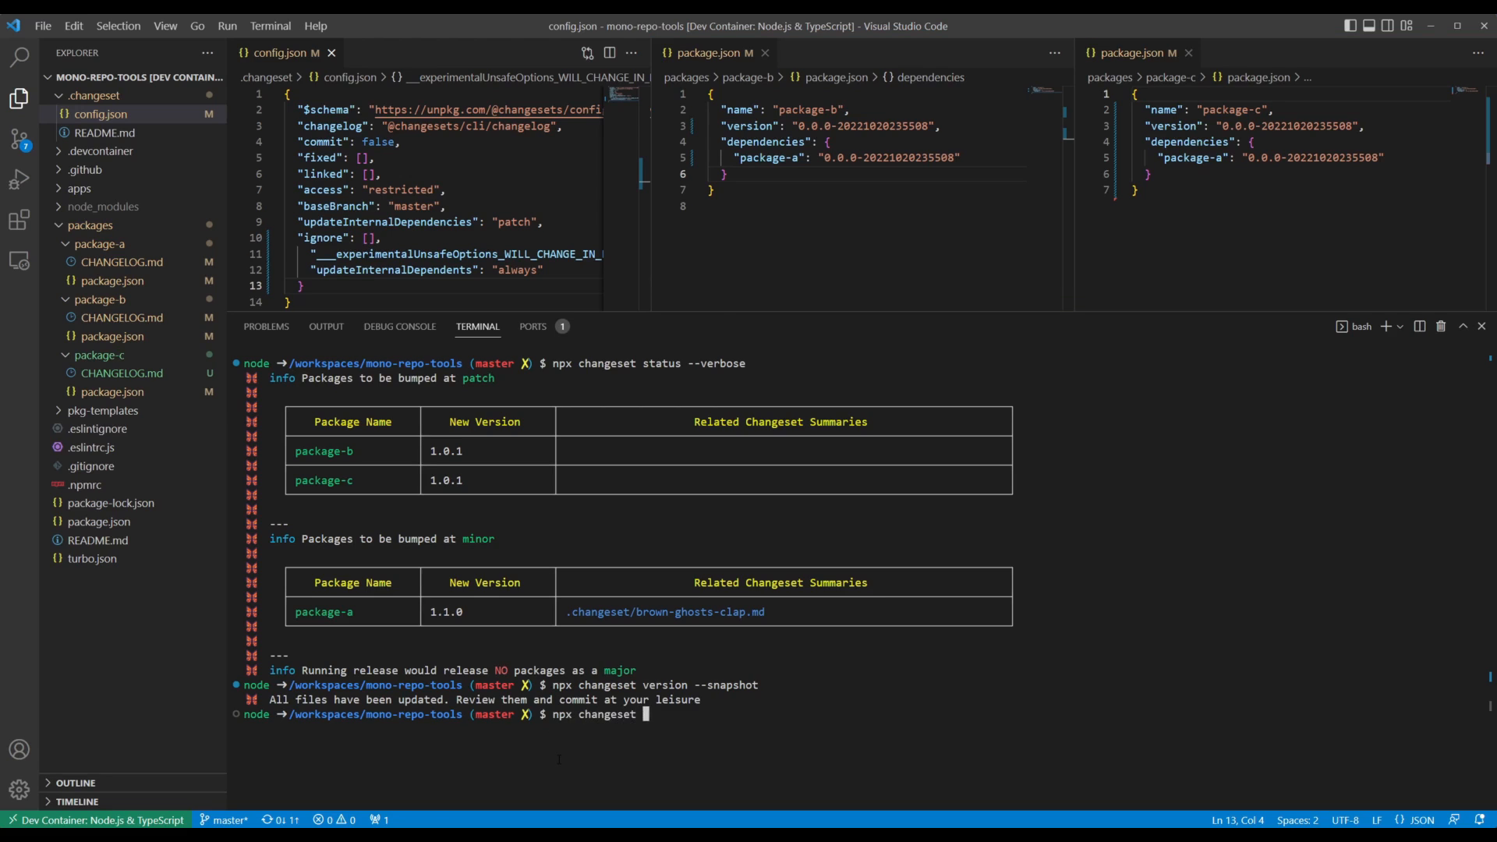
text(publish --no)
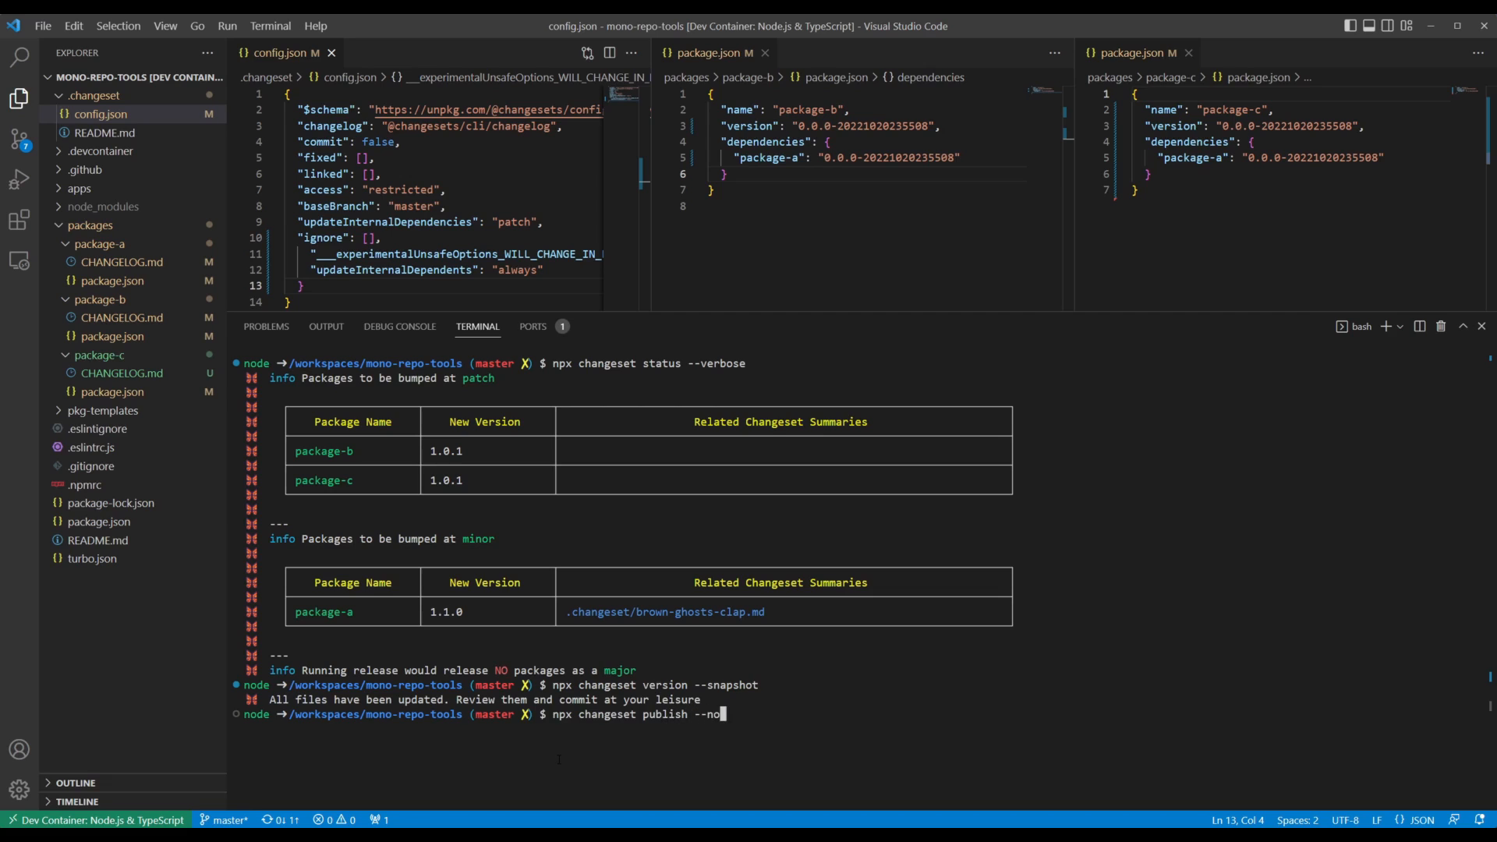
text(git-tag)
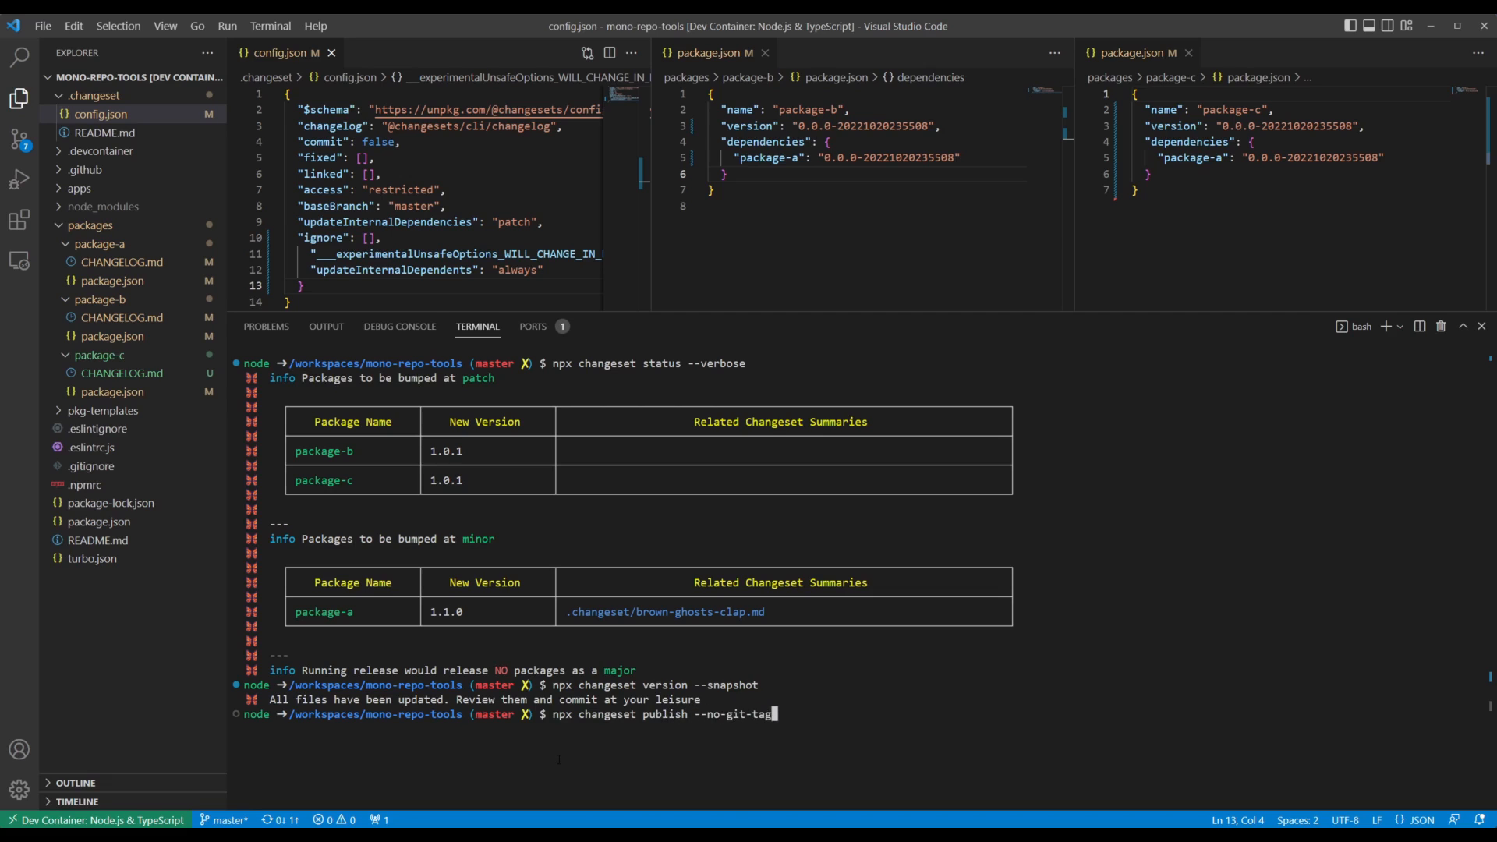
text(private":)
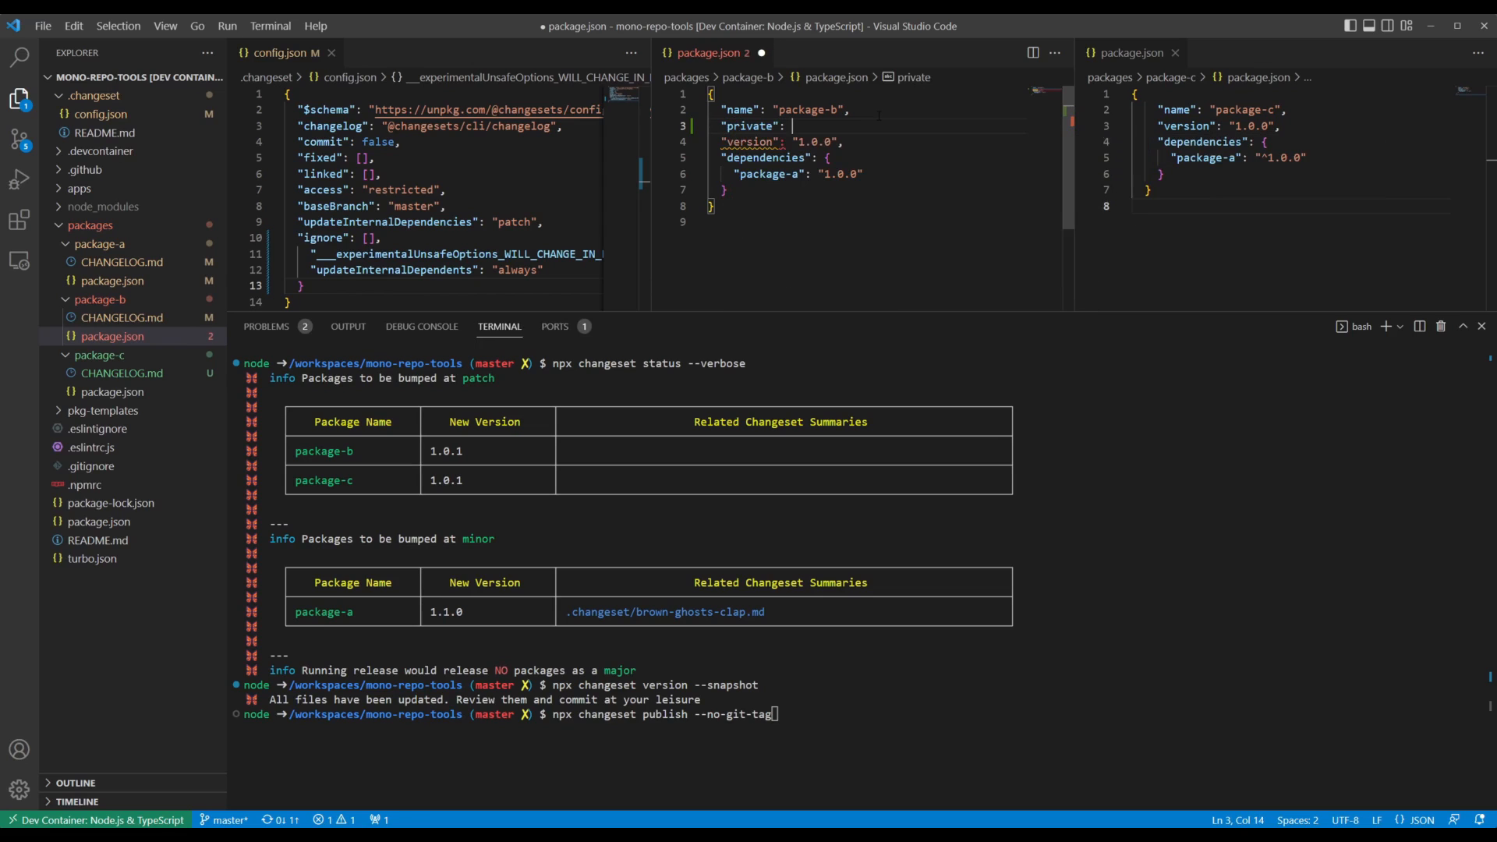
Add "private": true to package-b's package.json, remove its version, and save
text(true,)
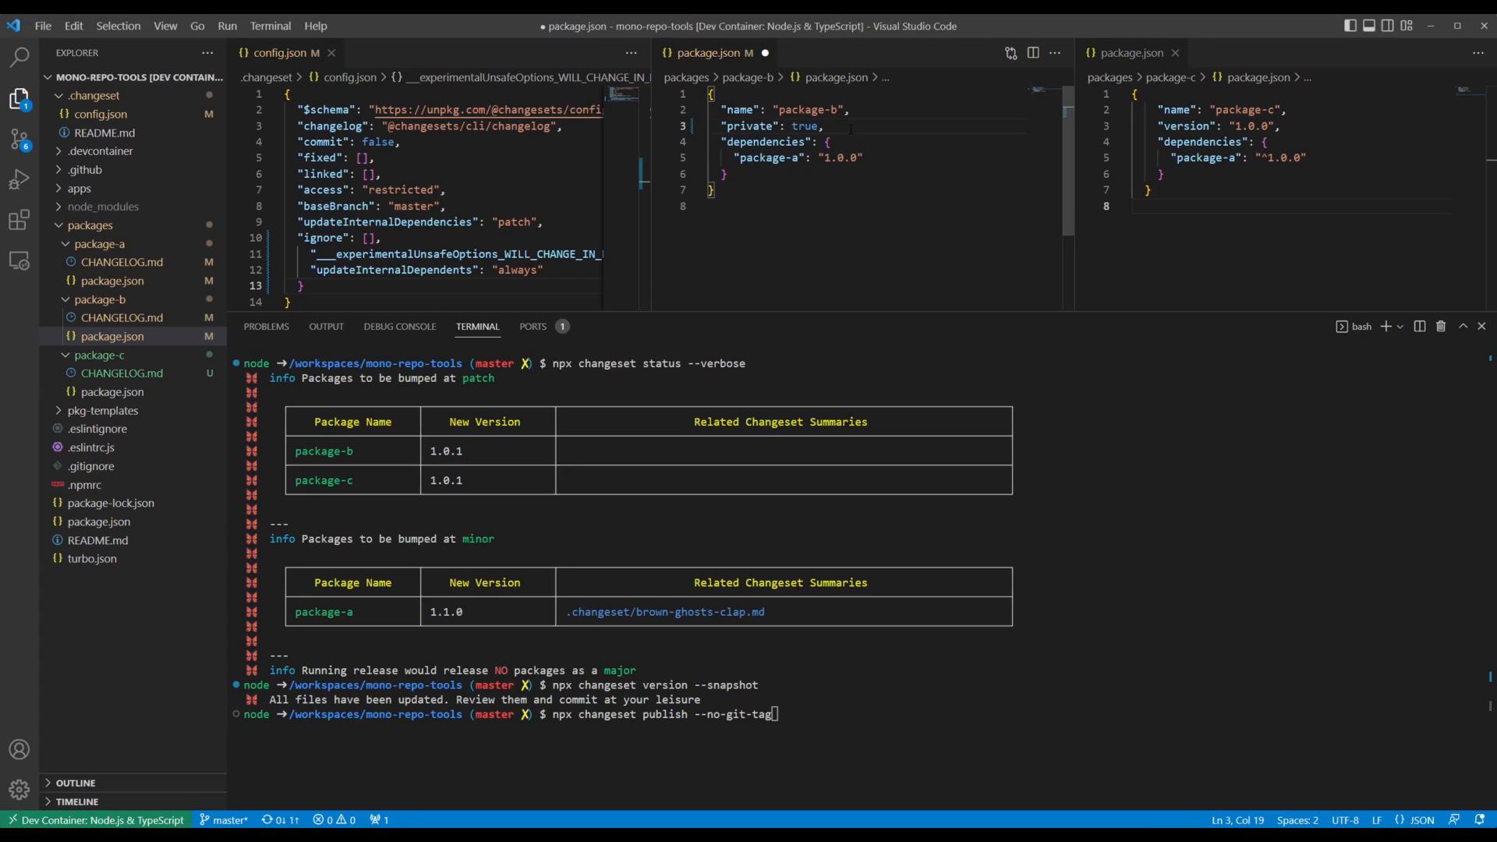
key(ctrl+s)
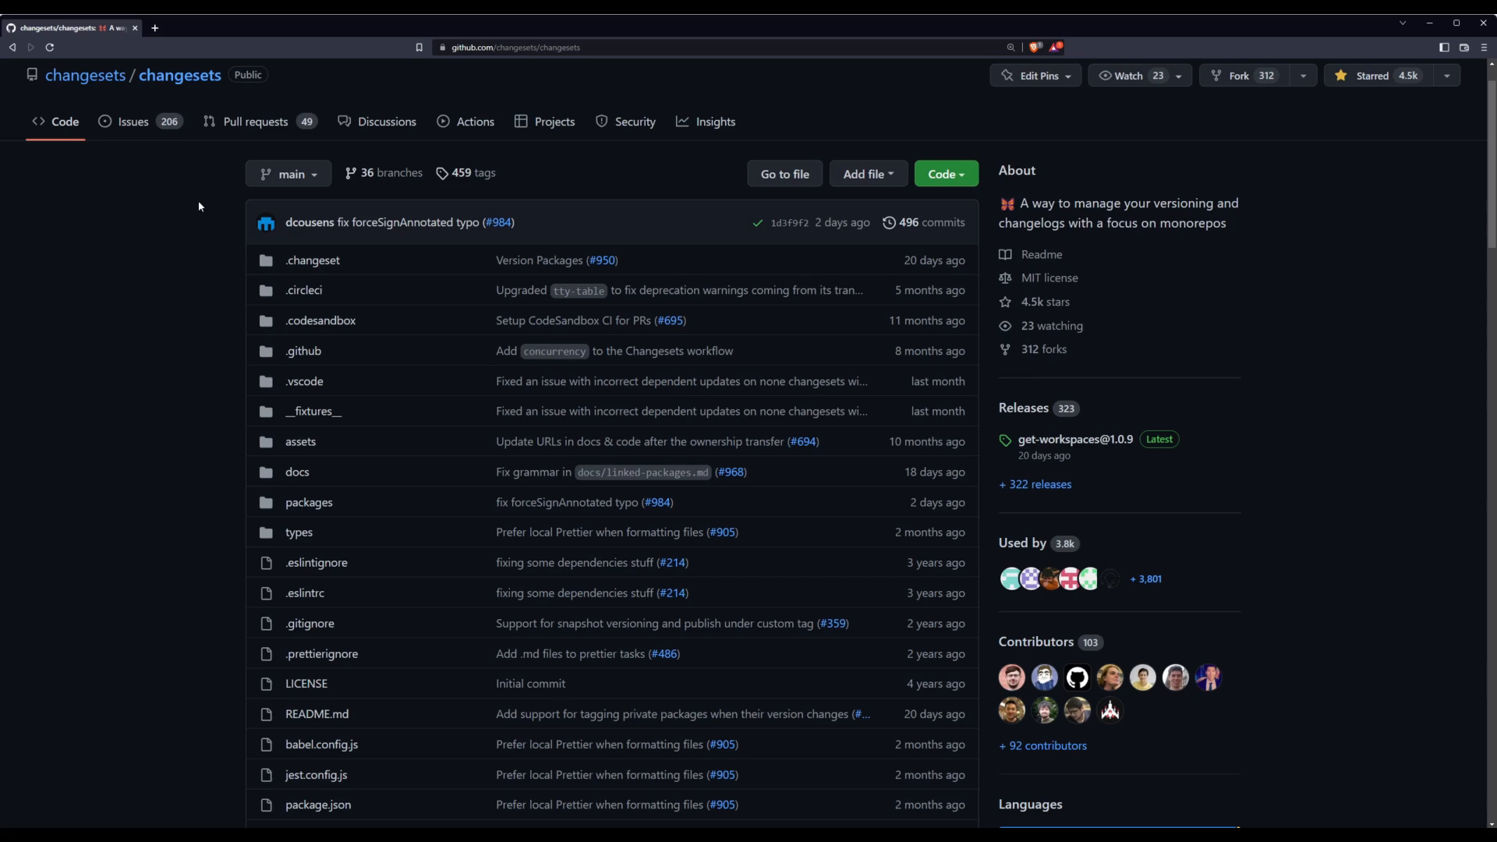
Scroll the Changesets README to its Documentation links, then view the Excalidraw workflow diagram
scroll(down, 3)
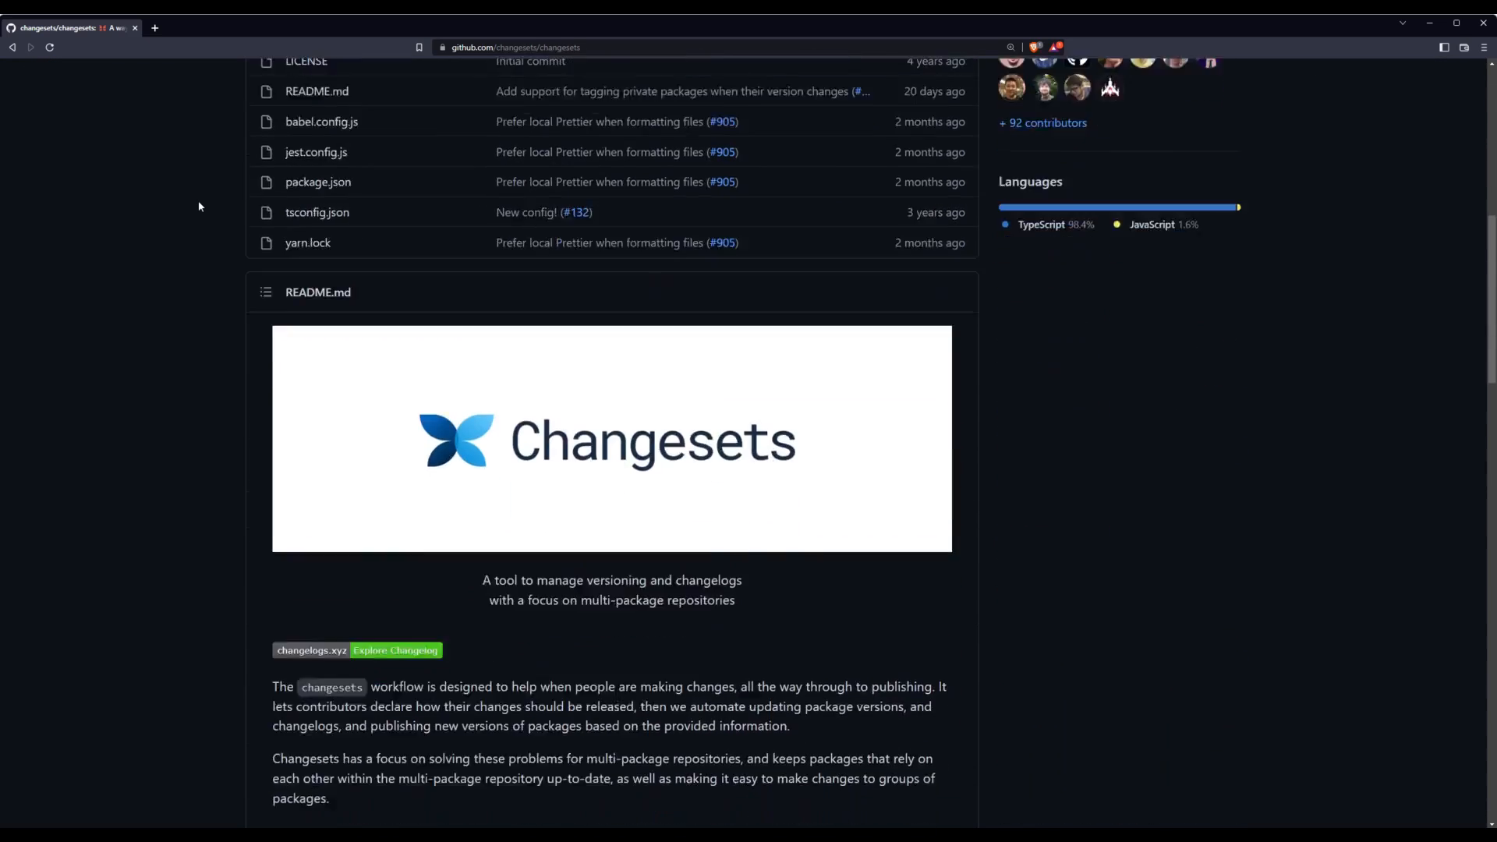
scroll(down, 3)
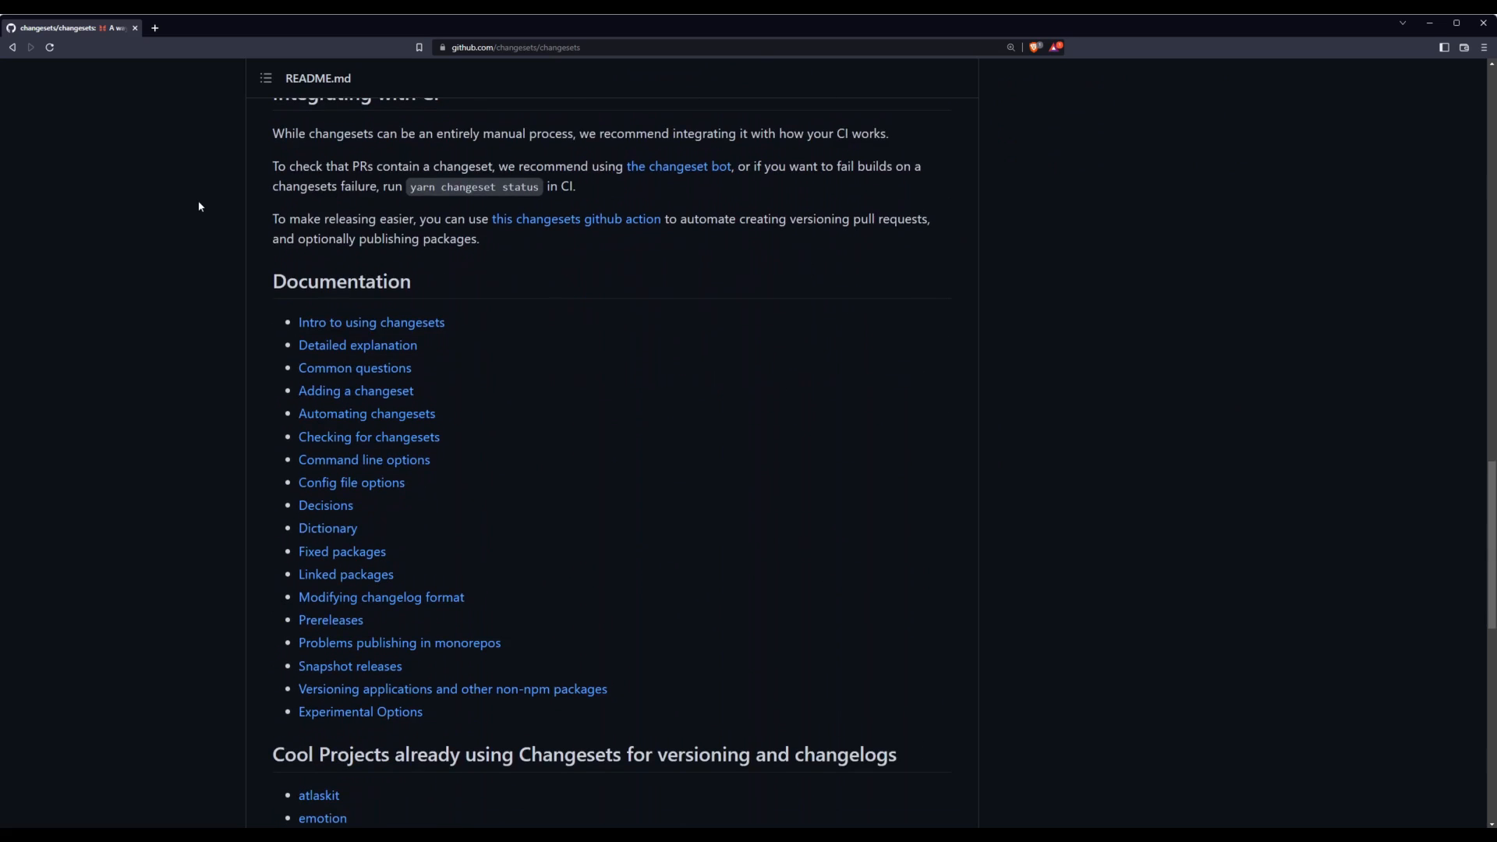
click(71, 27)
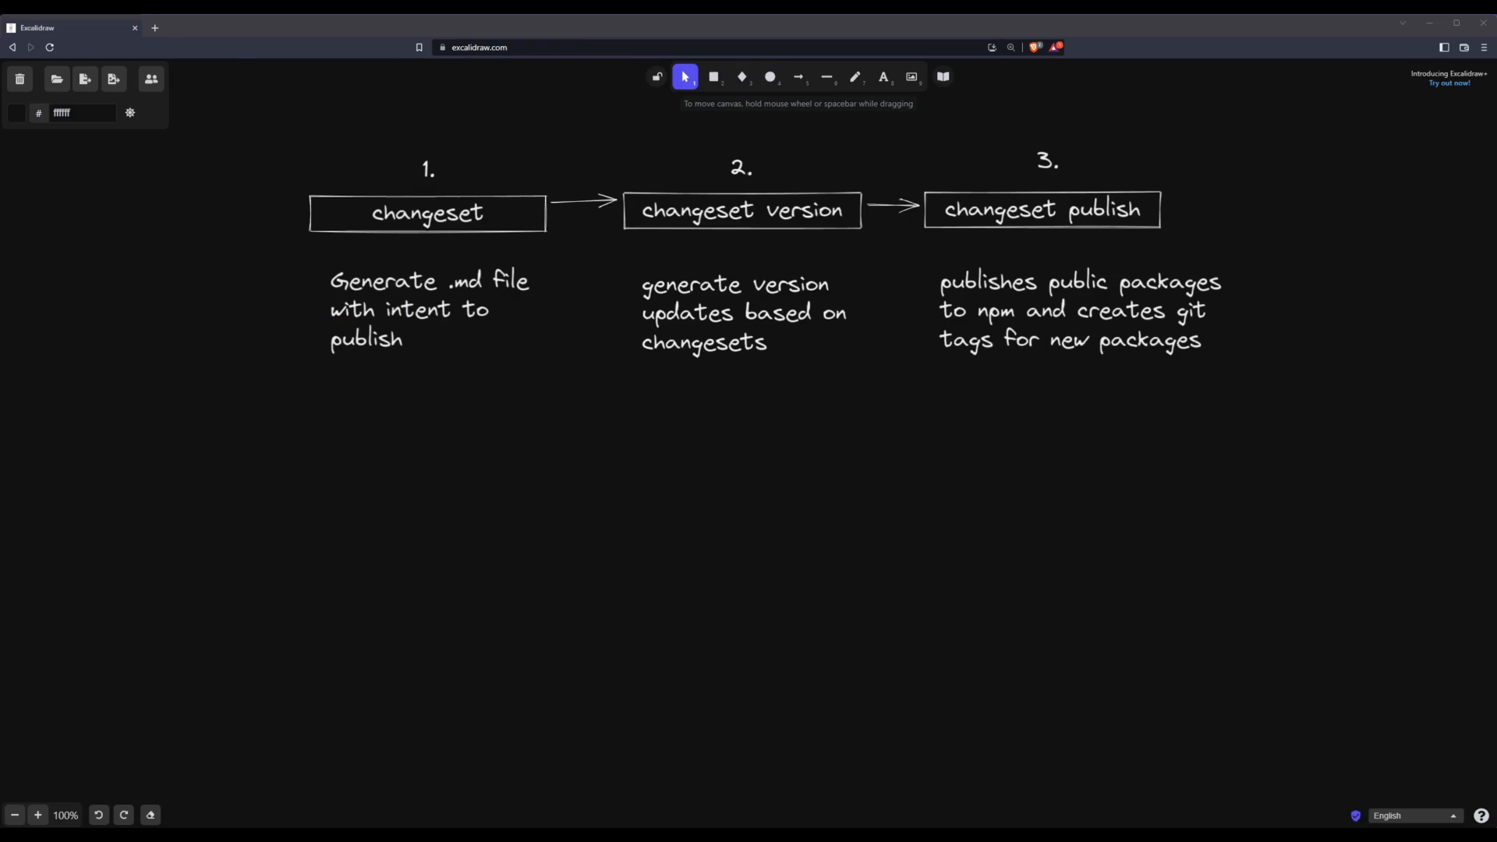